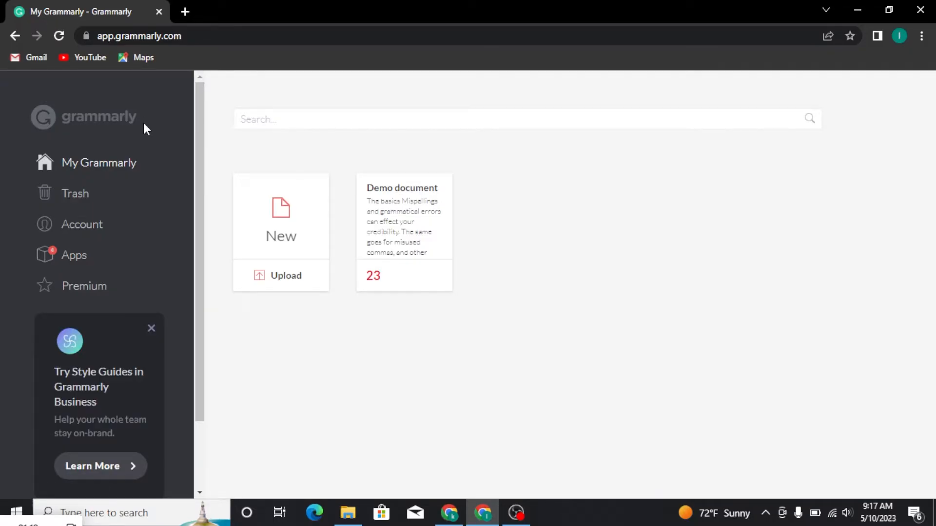
{"action": "mouse_move", "coordinate": [139, 107]}
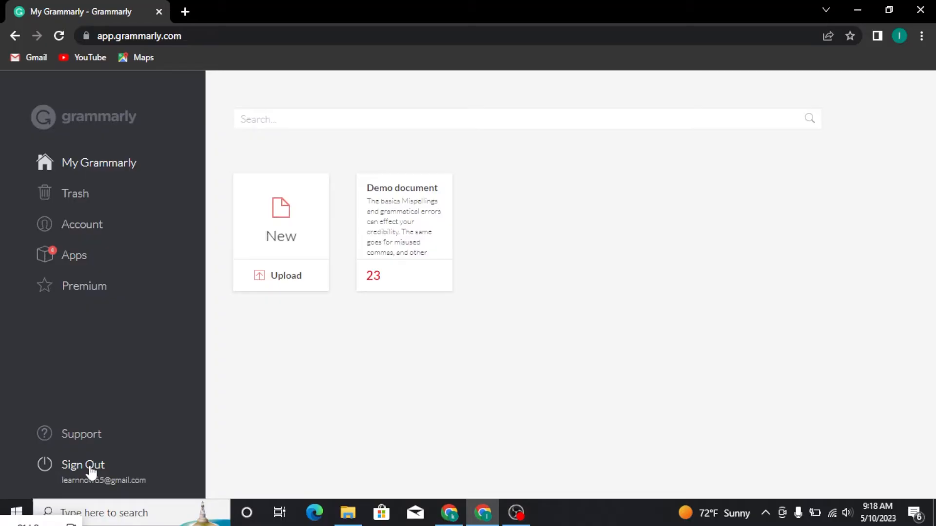
Sign out from the sidebar and try the demo suggestions on the grammarly.com homepage.
{"action": "left_click", "coordinate": [82, 465]}
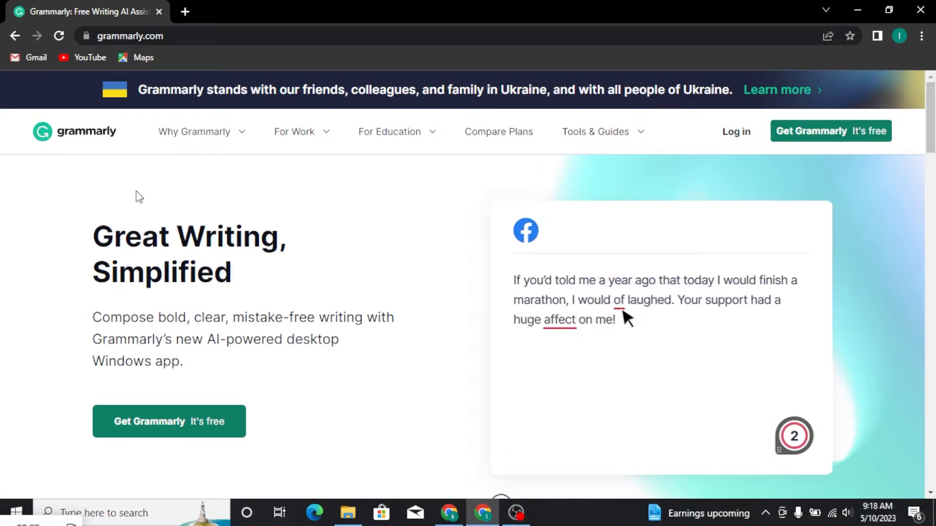
{"action": "left_click", "coordinate": [619, 300]}
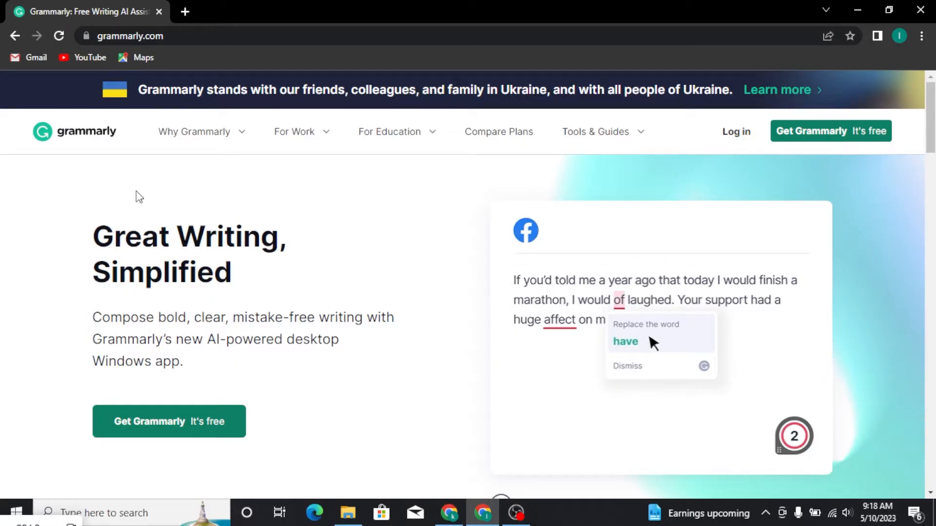
{"action": "left_click", "coordinate": [625, 342]}
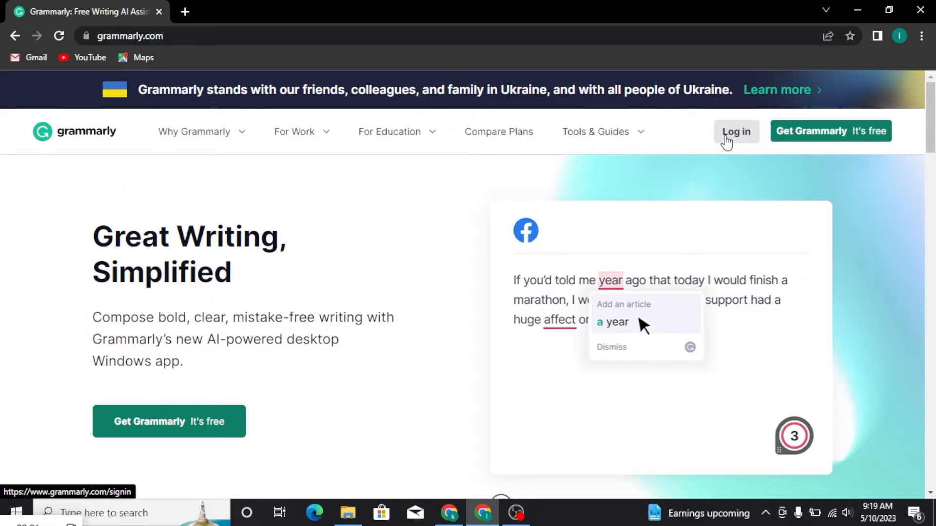
Open the Sign in page via 'Log in' in the top navigation bar.
{"action": "left_click", "coordinate": [735, 131]}
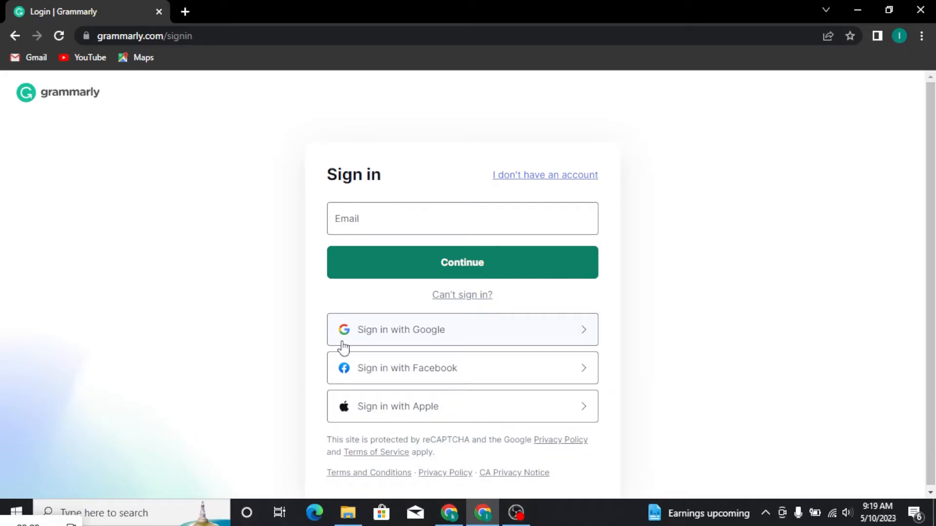
{"action": "mouse_move", "coordinate": [375, 415]}
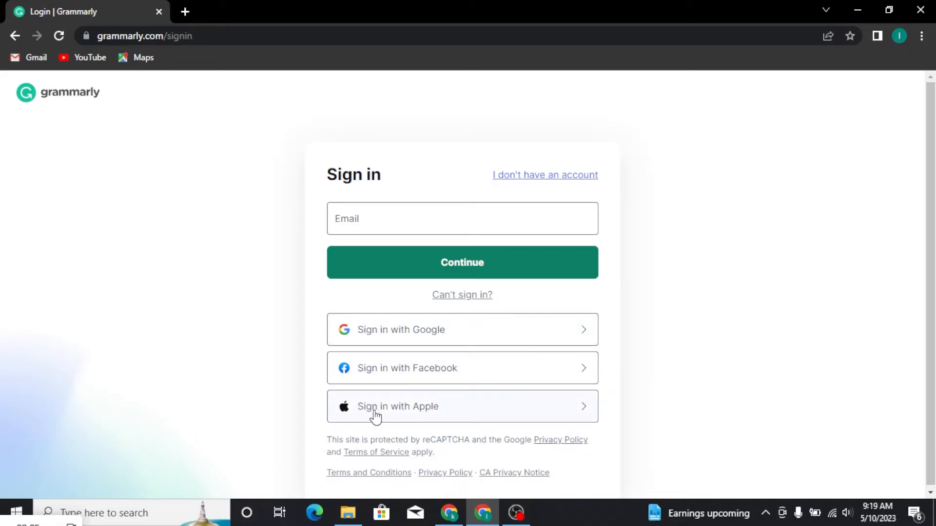
{"action": "mouse_move", "coordinate": [415, 378]}
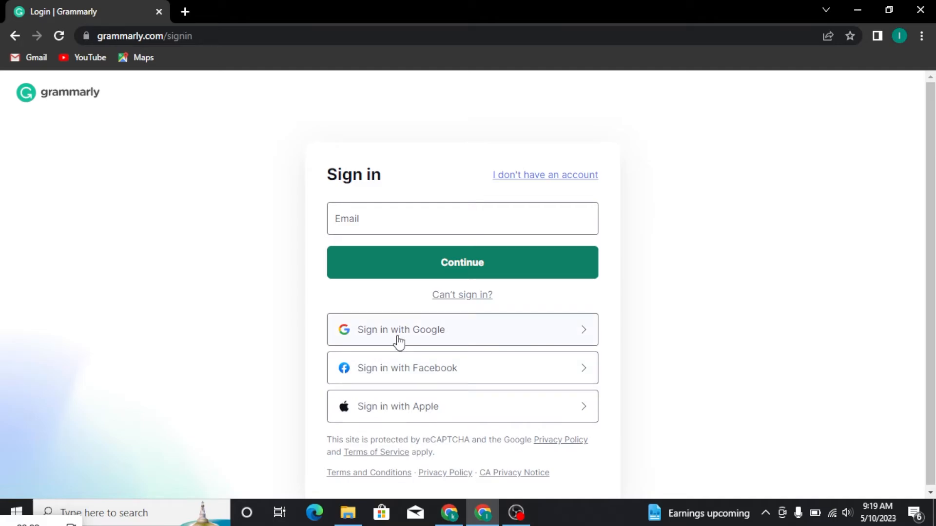
{"action": "mouse_move", "coordinate": [449, 352]}
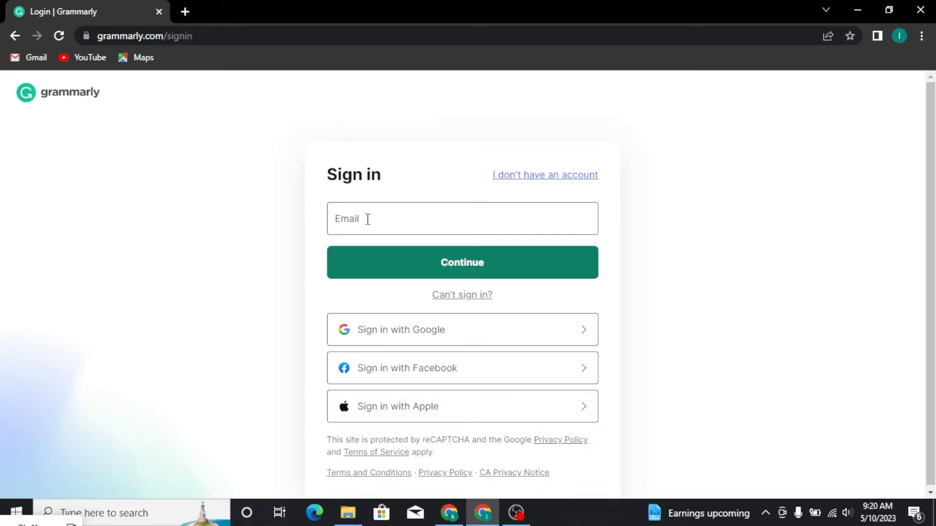
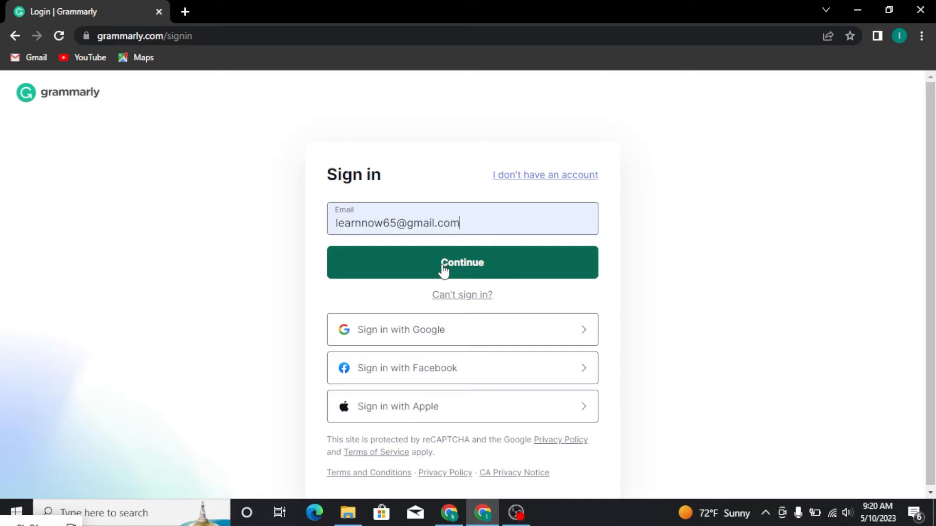
{"action": "mouse_move", "coordinate": [437, 175]}
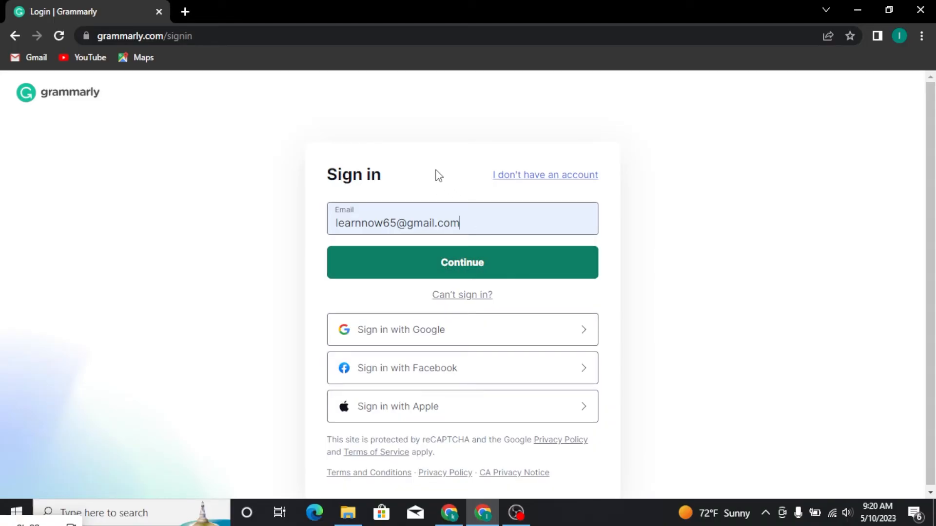